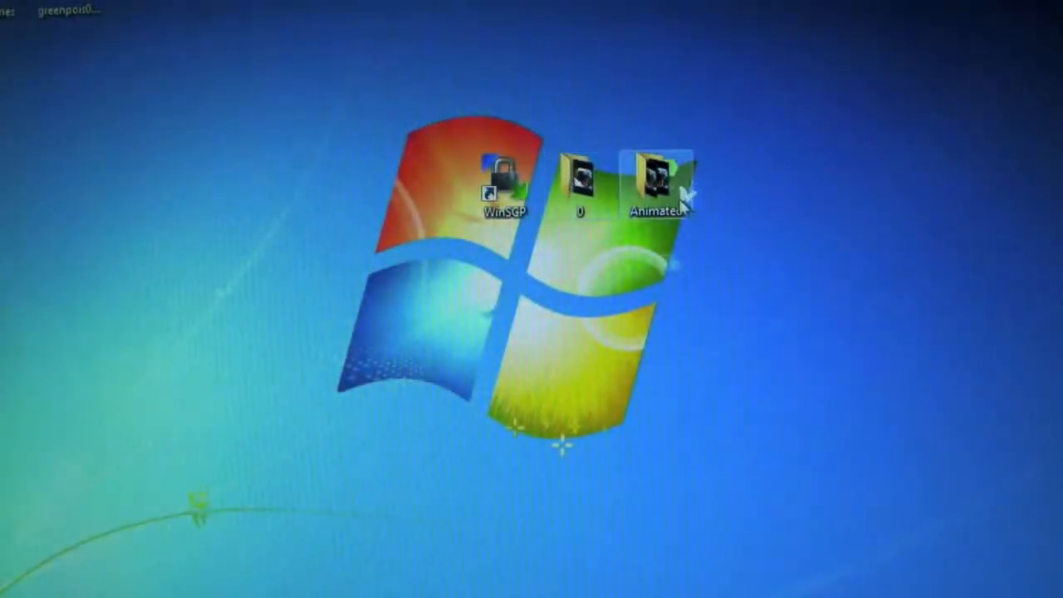
# Open the Animated folder and browse its numbered frames, selecting 2.png then 3.png
pyautogui.doubleClick(657, 181)
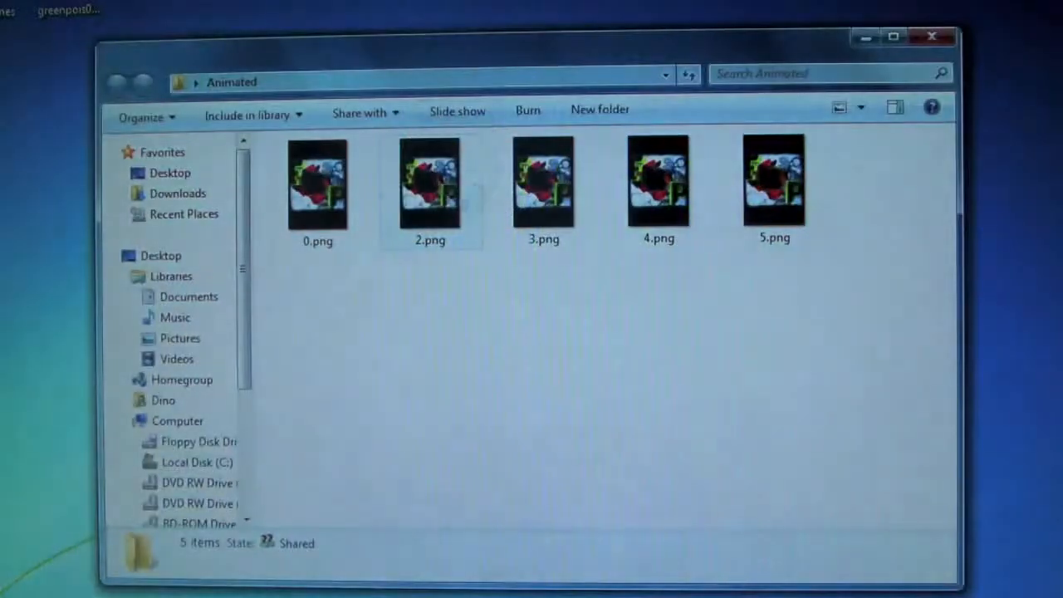
pyautogui.click(317, 191)
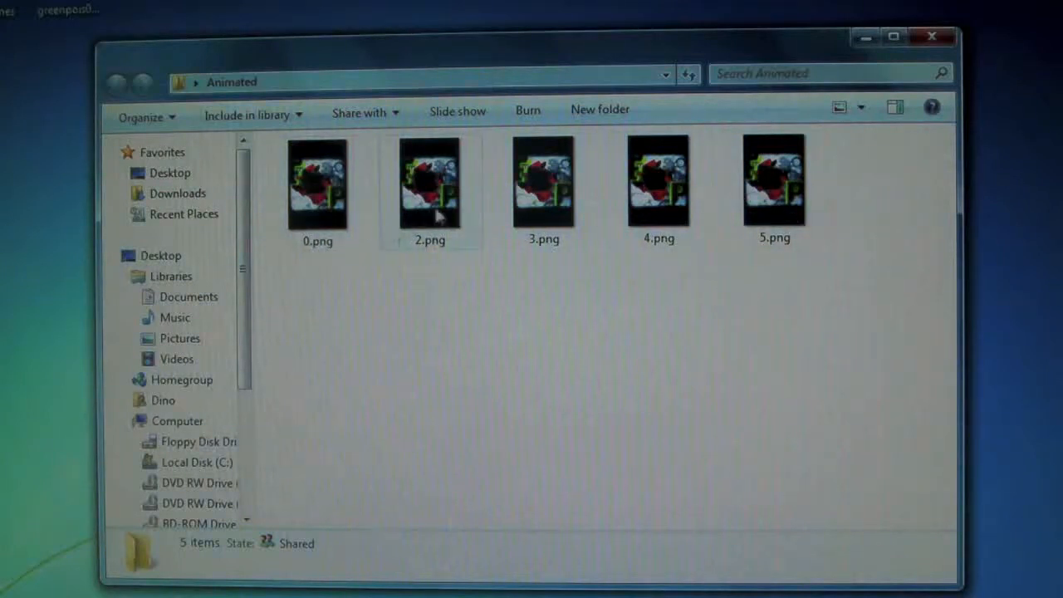
pyautogui.click(543, 181)
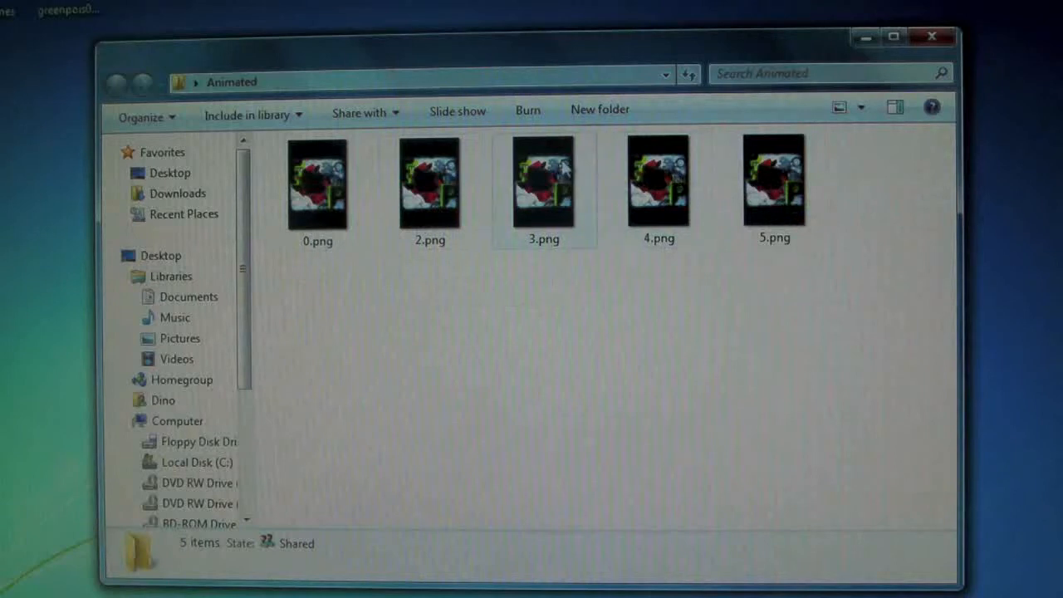